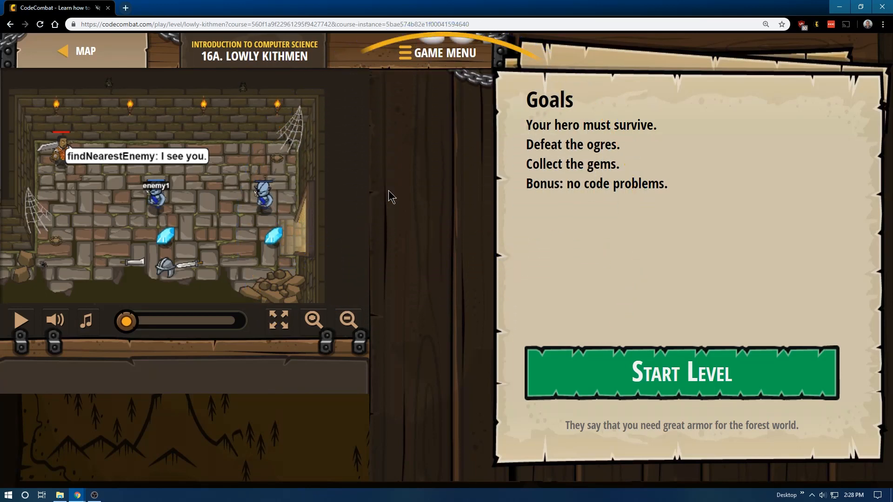
mouse_move(214, 65)
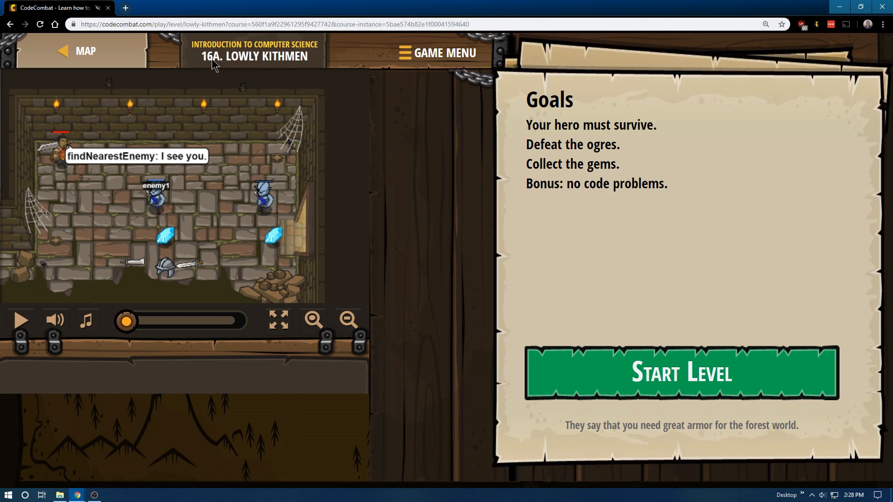
mouse_move(236, 63)
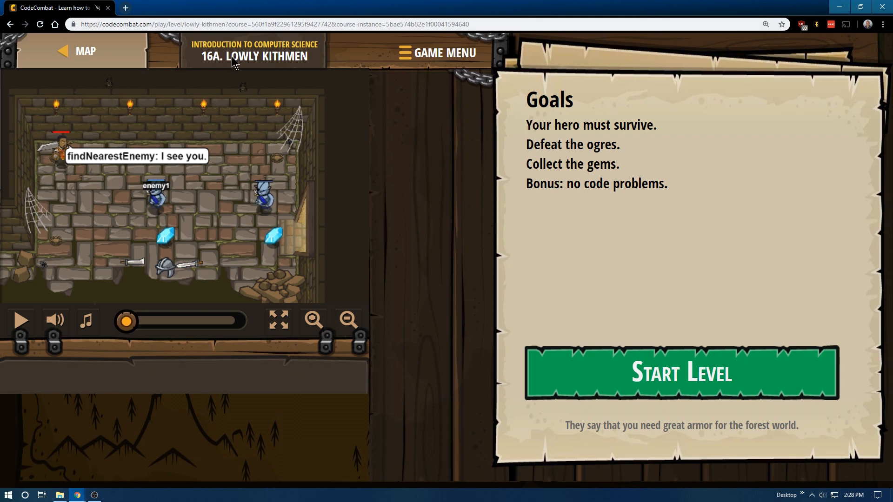
mouse_move(353, 84)
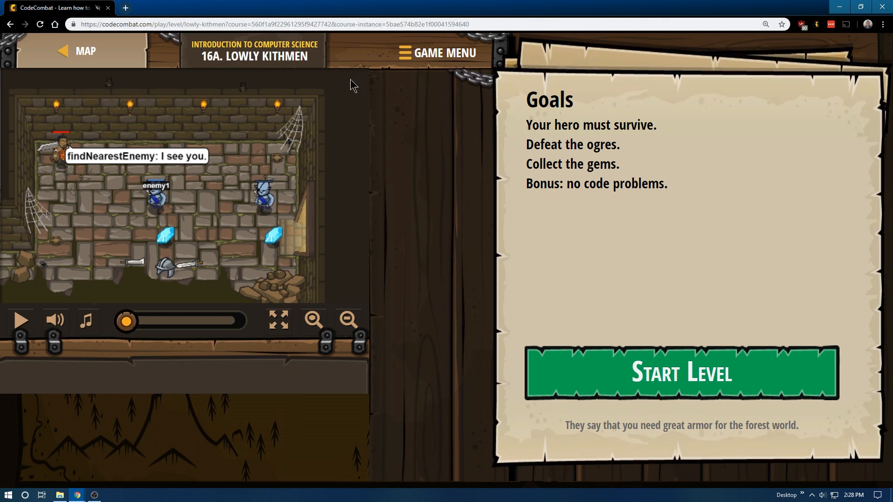
mouse_move(587, 151)
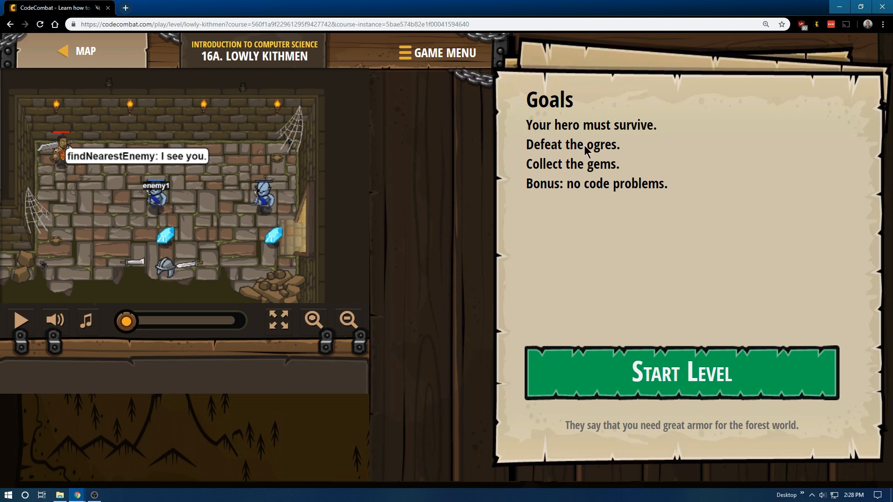
mouse_move(560, 191)
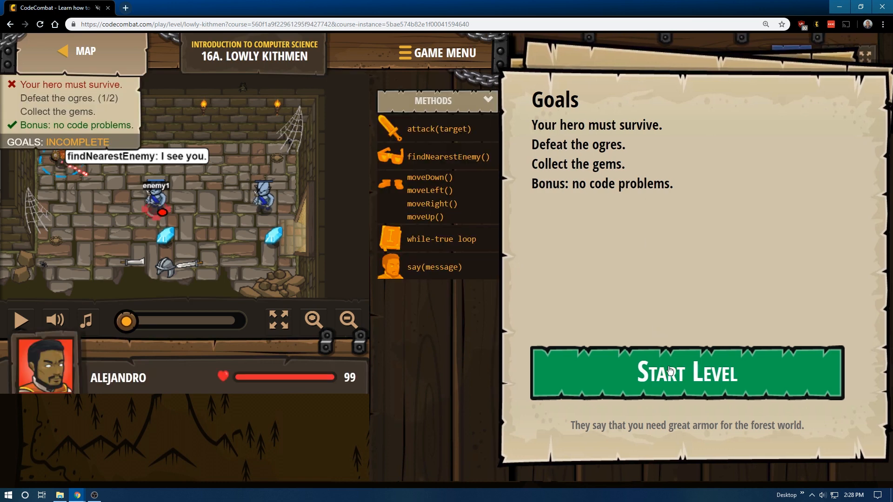
Start the level and rename enemy1 to cat on lines 3, 4 and 5 of the starter code
left_click(685, 371)
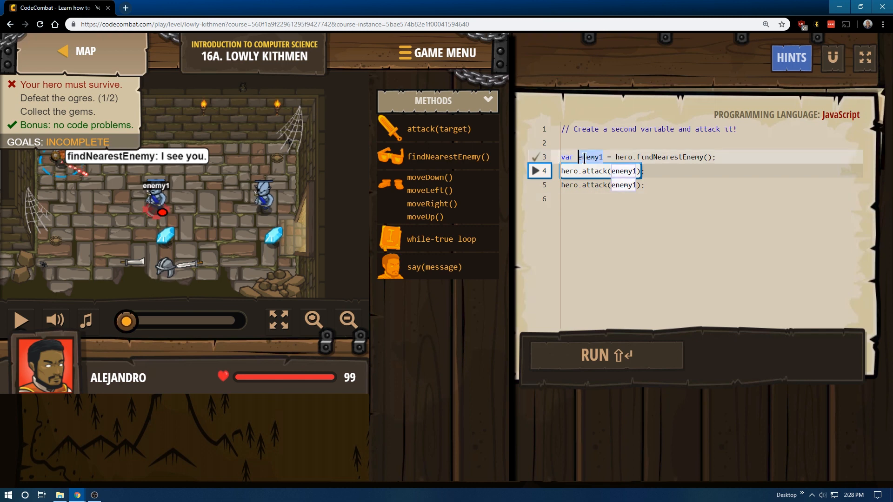
left_click(717, 157)
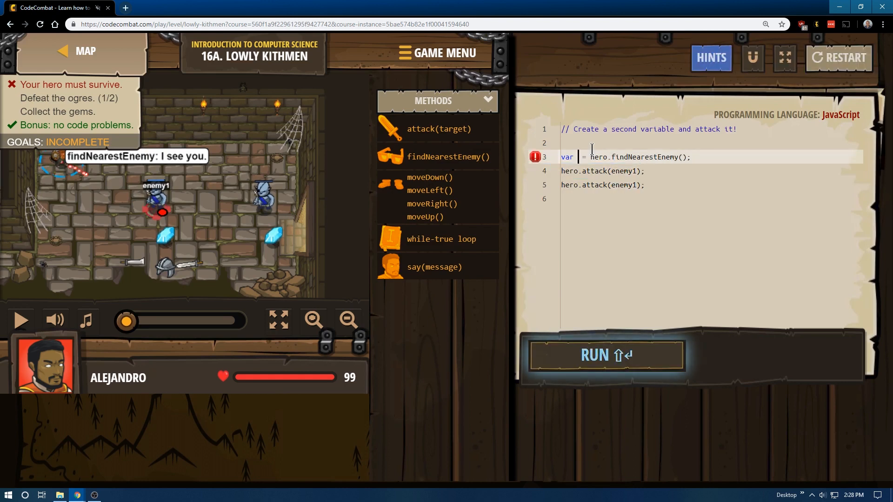
type("cat")
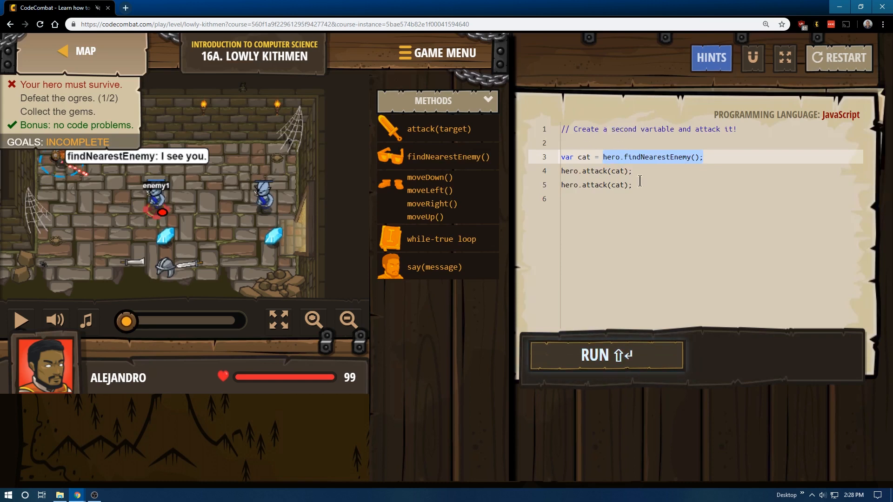
double_click(585, 156)
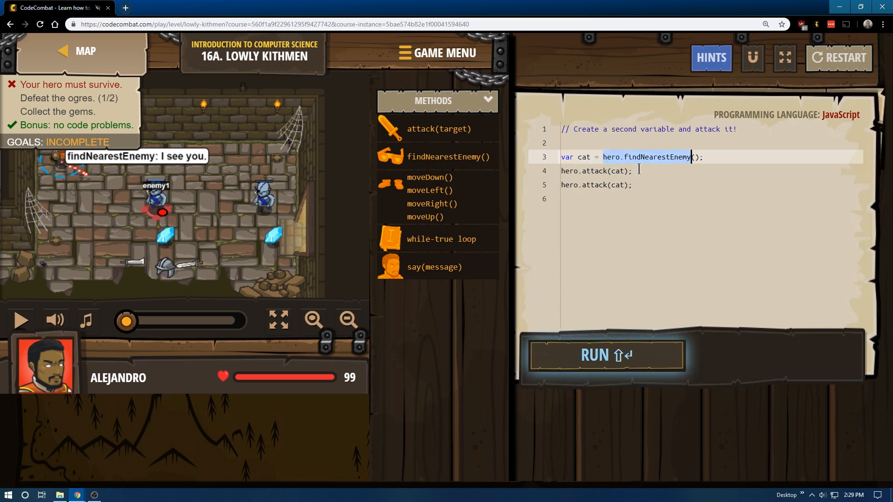
left_click(626, 156)
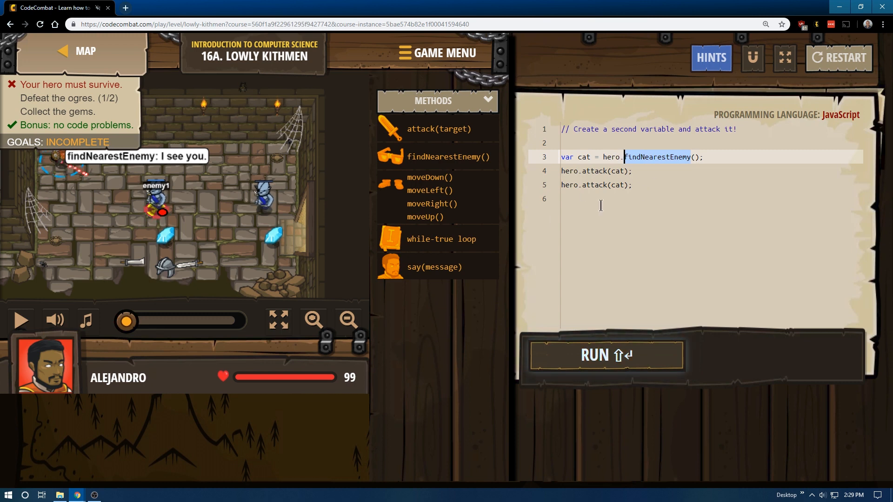
left_click(593, 198)
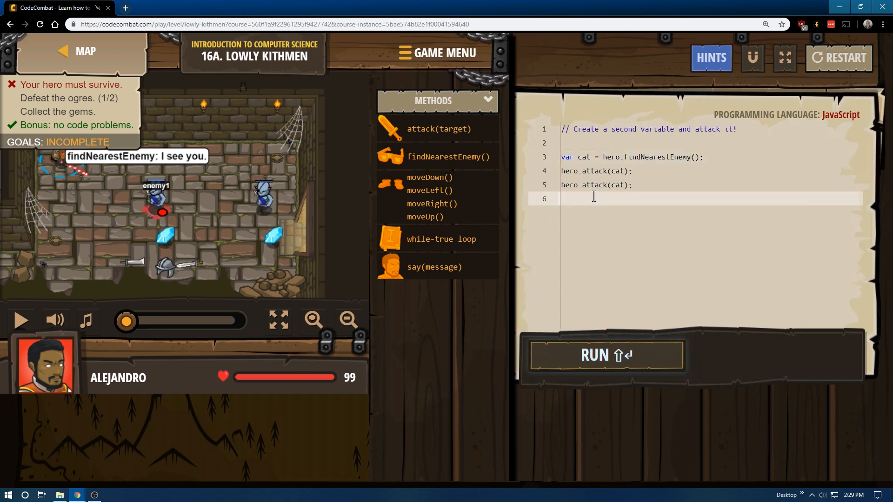
mouse_move(552, 239)
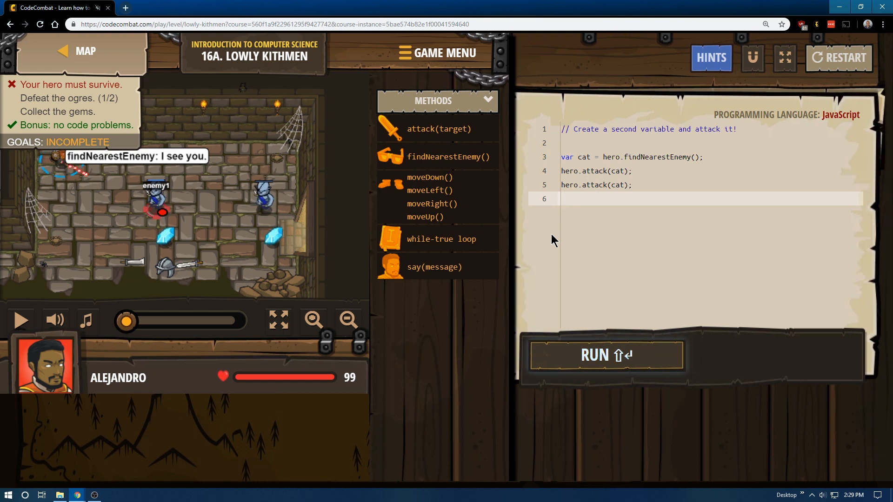
Add hero.moveRight(), var dude = hero.findNearestEnemy(), two hero.attack(dude) lines, then moveDown and moveRight
type("ro.moveRight();")
type("fin")
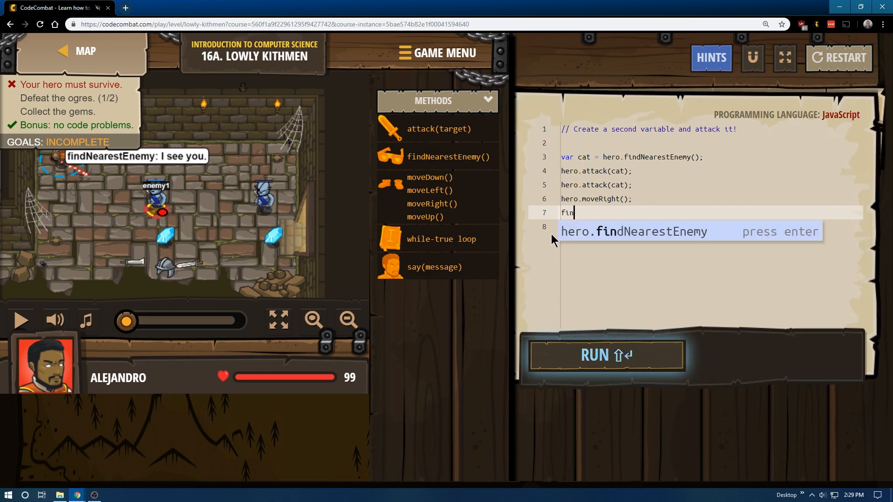
key("Enter")
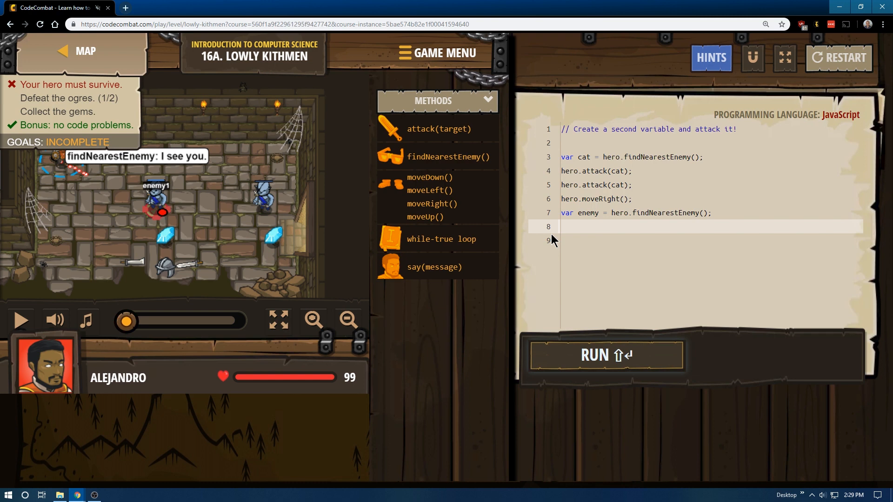
type("hero.attack(enemy);")
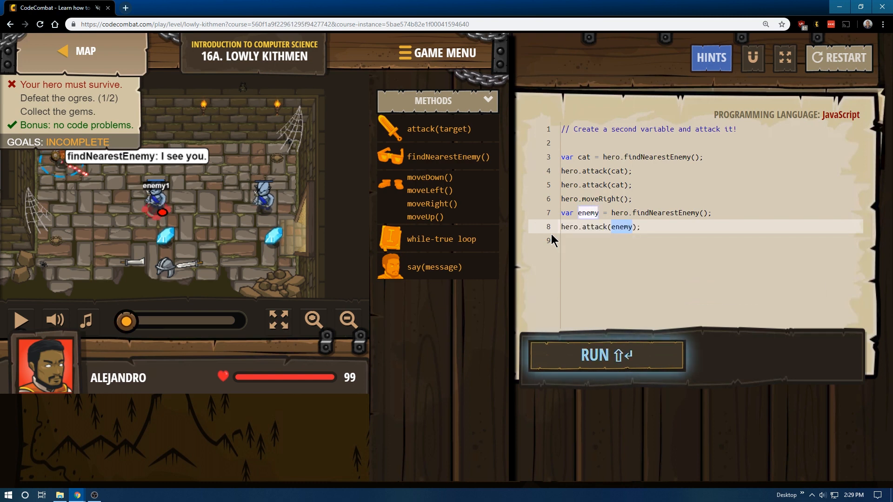
type("attack(enemy);")
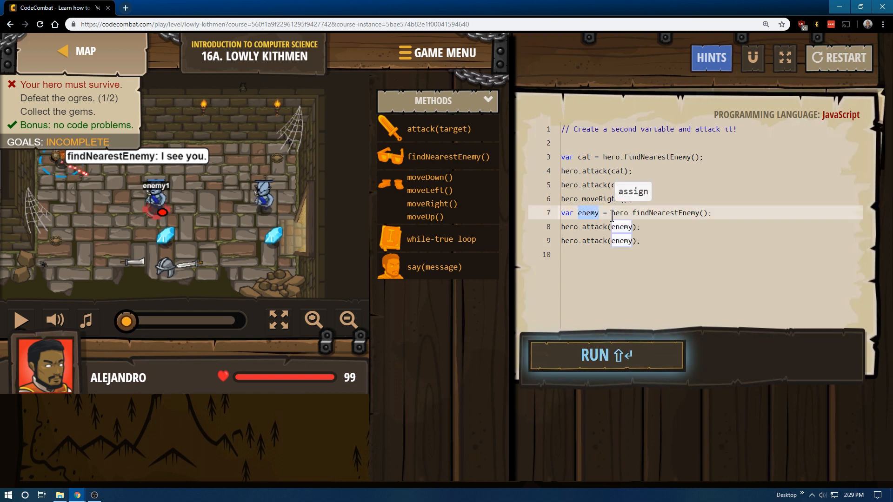
type("dude")
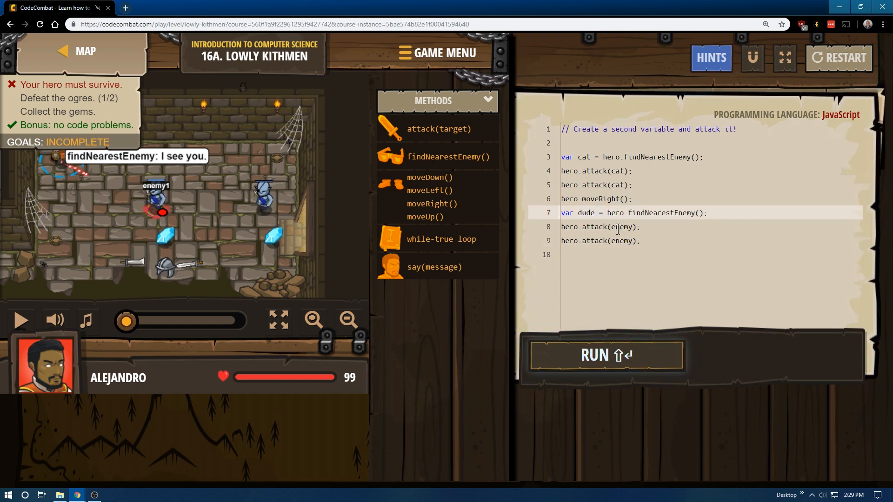
type("dude")
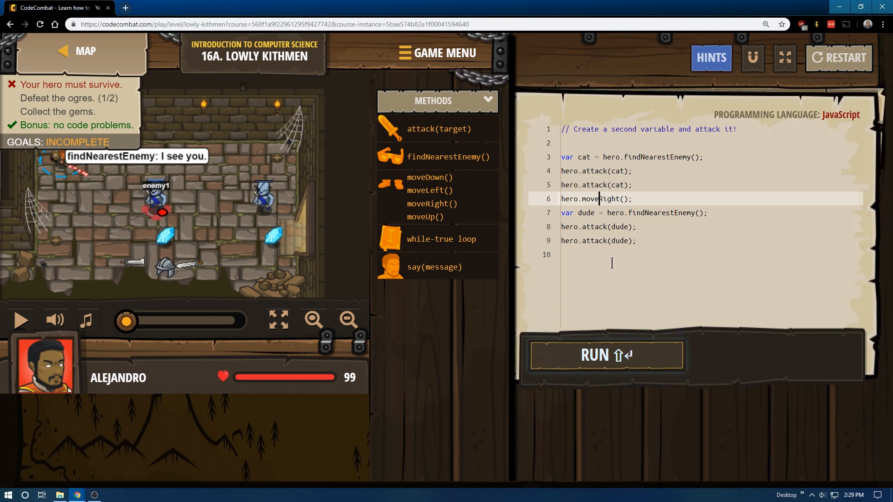
type("do")
type("hero.moveRight();")
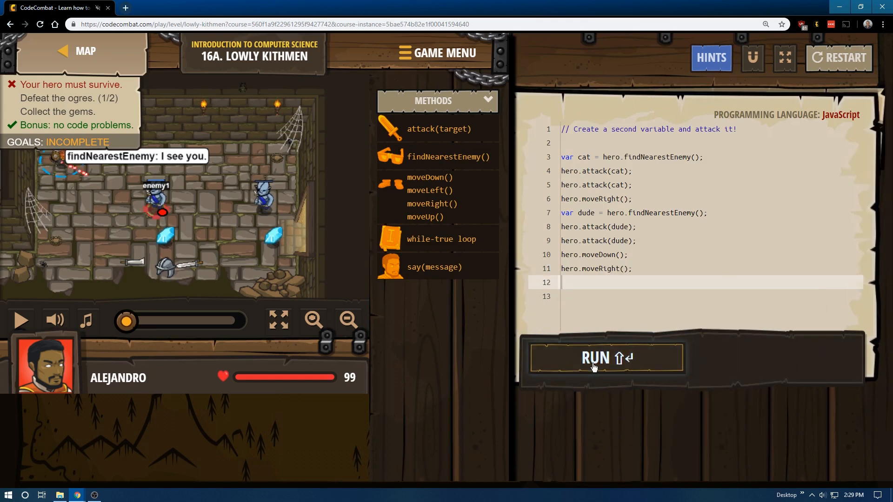
Run the code, then remove the move lines, keeping only the cat and dude attacks
left_click(607, 357)
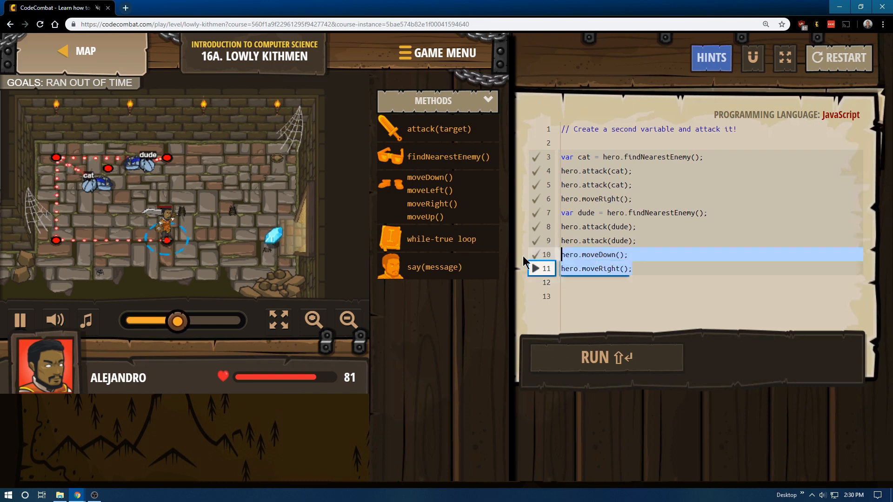
left_click(605, 357)
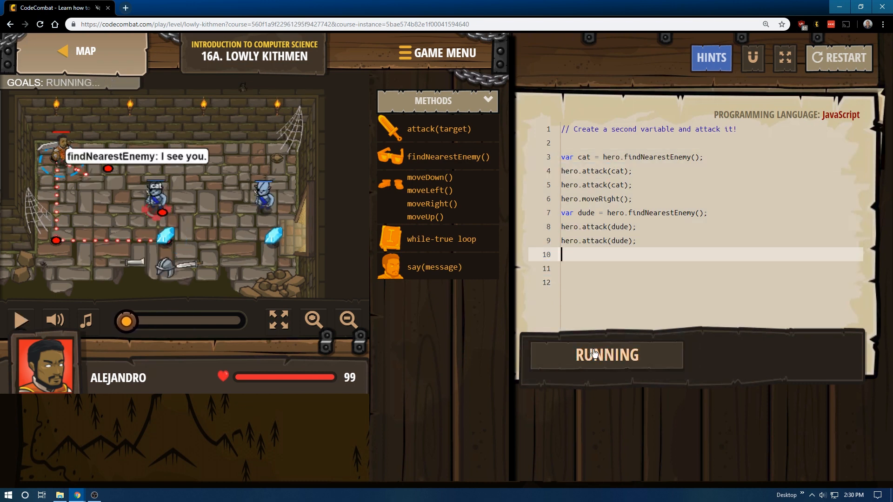
left_click(606, 354)
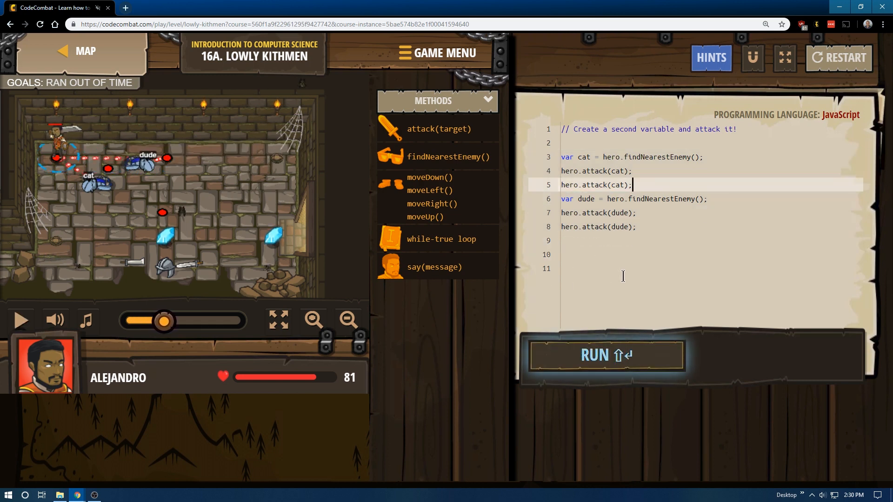
Add hero.moveDown() and hero.moveRight(2) after the attacks, run to success and finish the level
left_click(606, 354)
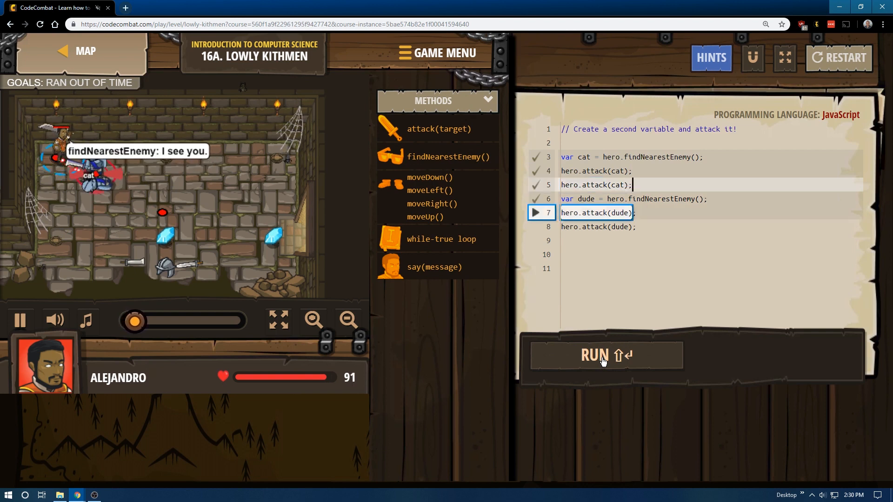
left_click(605, 354)
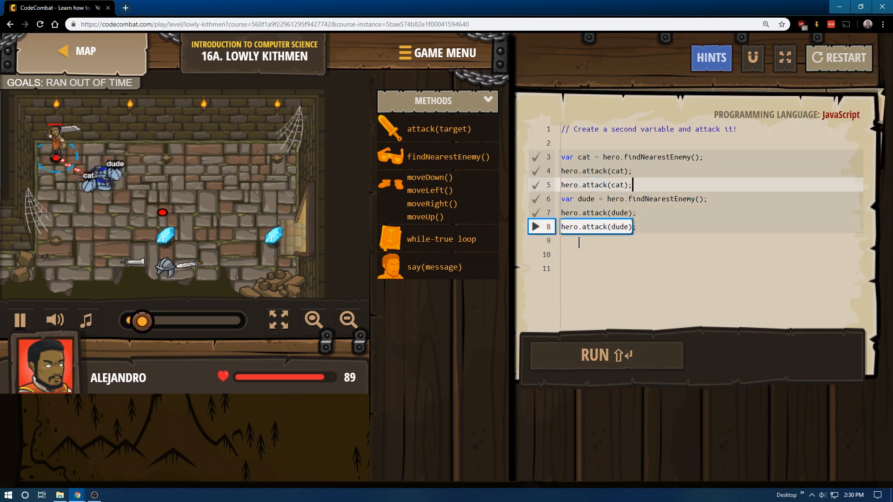
type("hero.moveDown();")
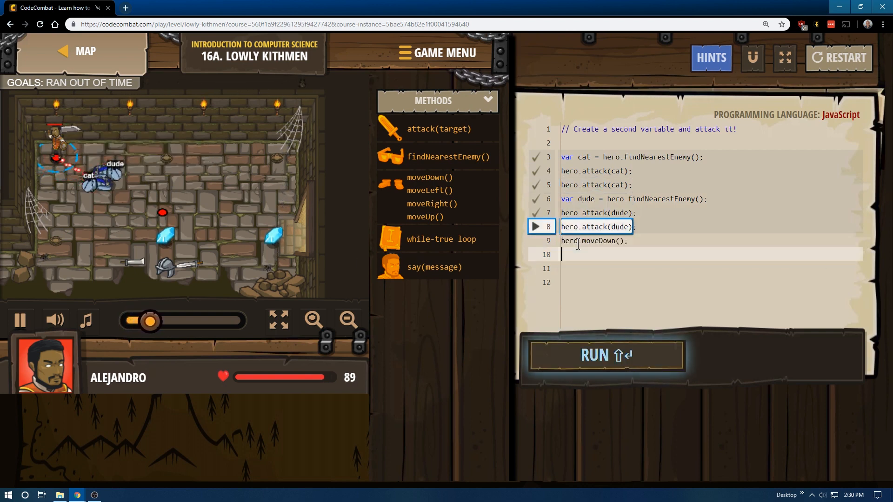
left_click(20, 320)
type("hero.moveRight();")
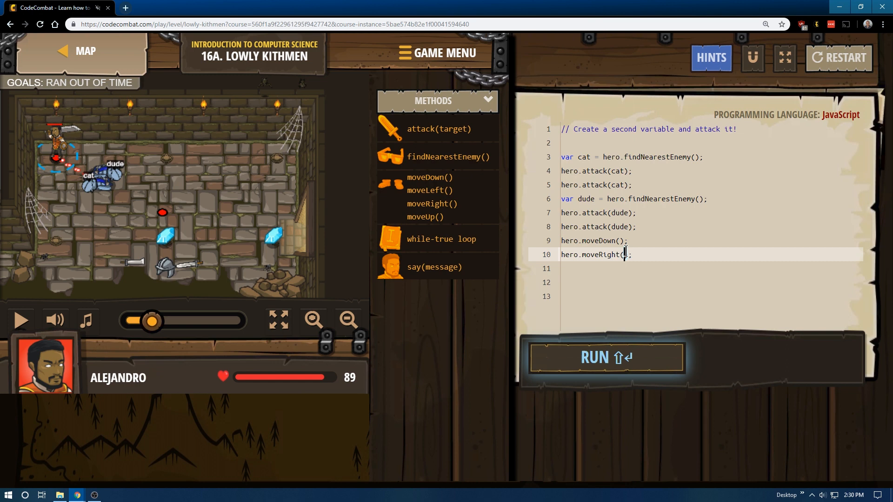
left_click(605, 357)
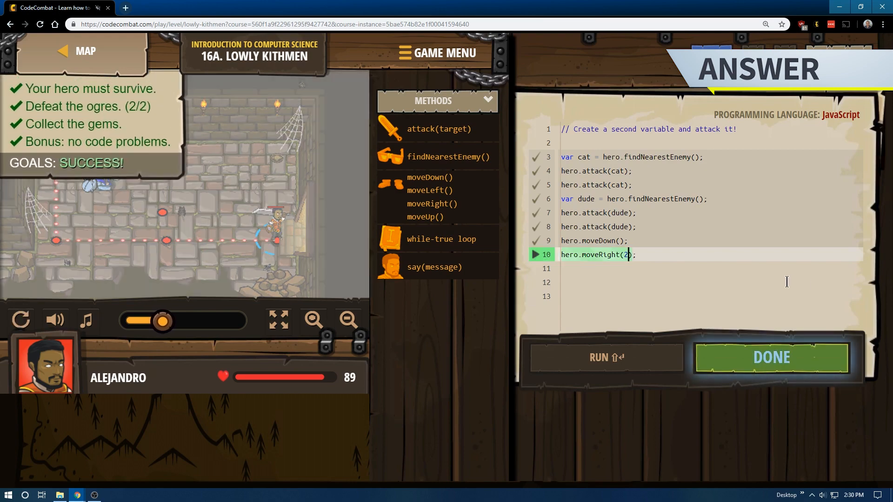
left_click(771, 357)
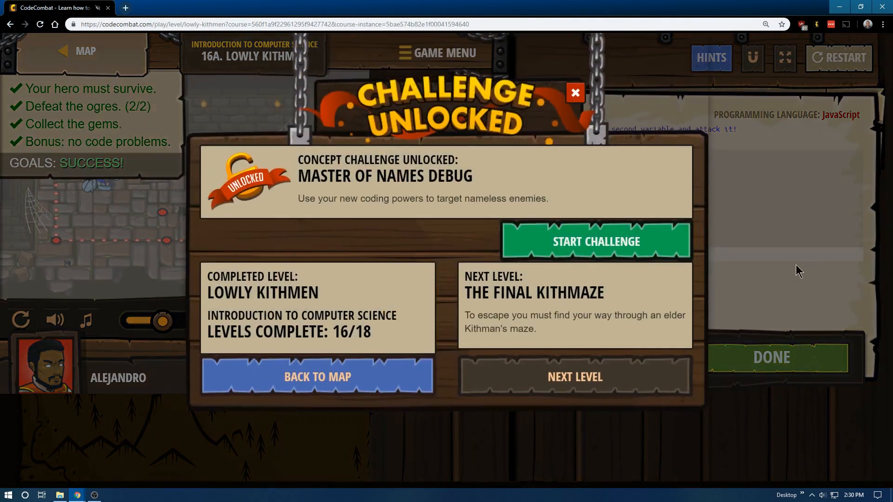
mouse_move(764, 246)
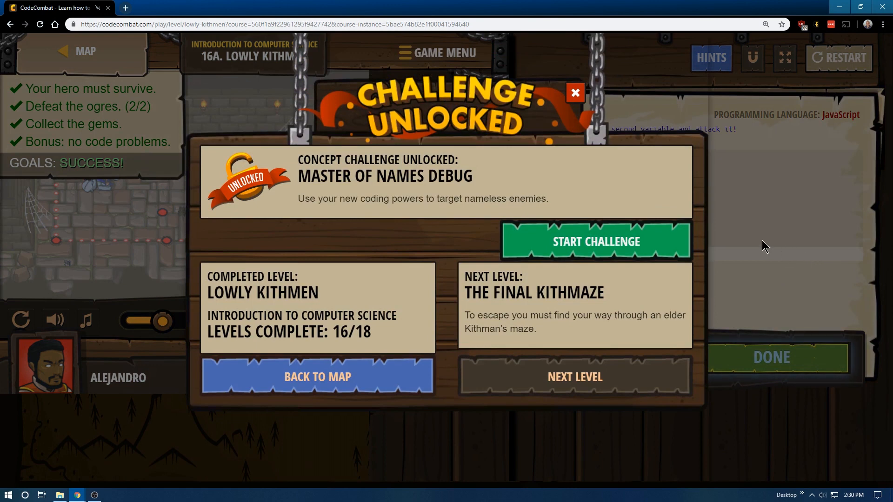